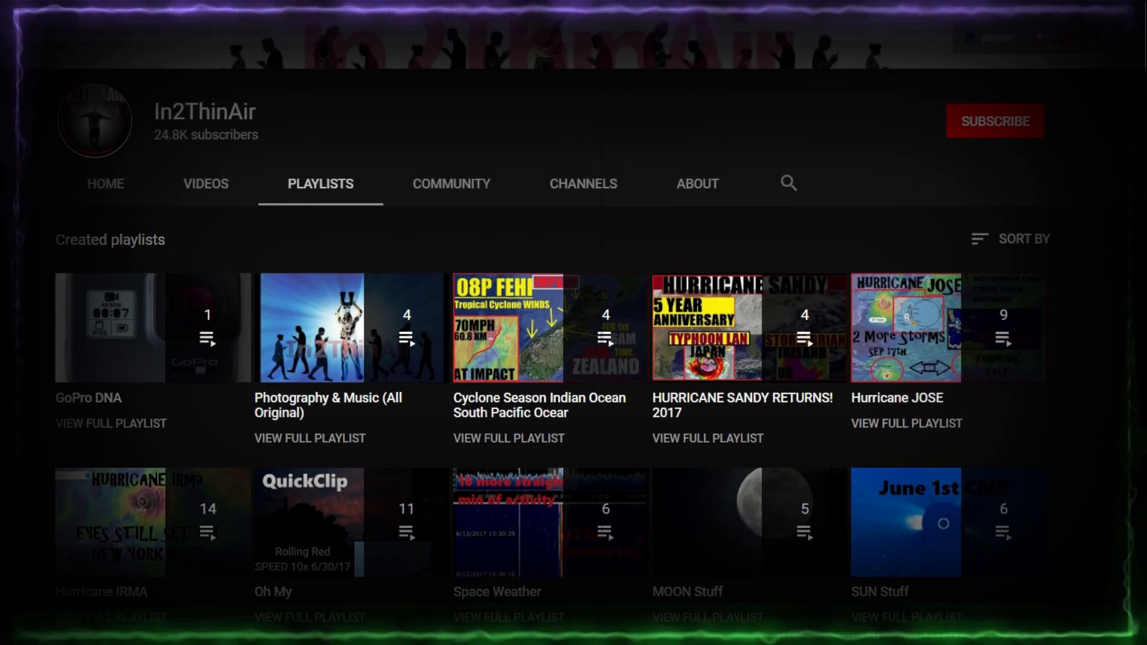
Subscribe to the In2ThinAir channel from its playlists page so the button reads Subscribed.
{"action": "scroll", "scroll_direction": "up", "scroll_amount": 3}
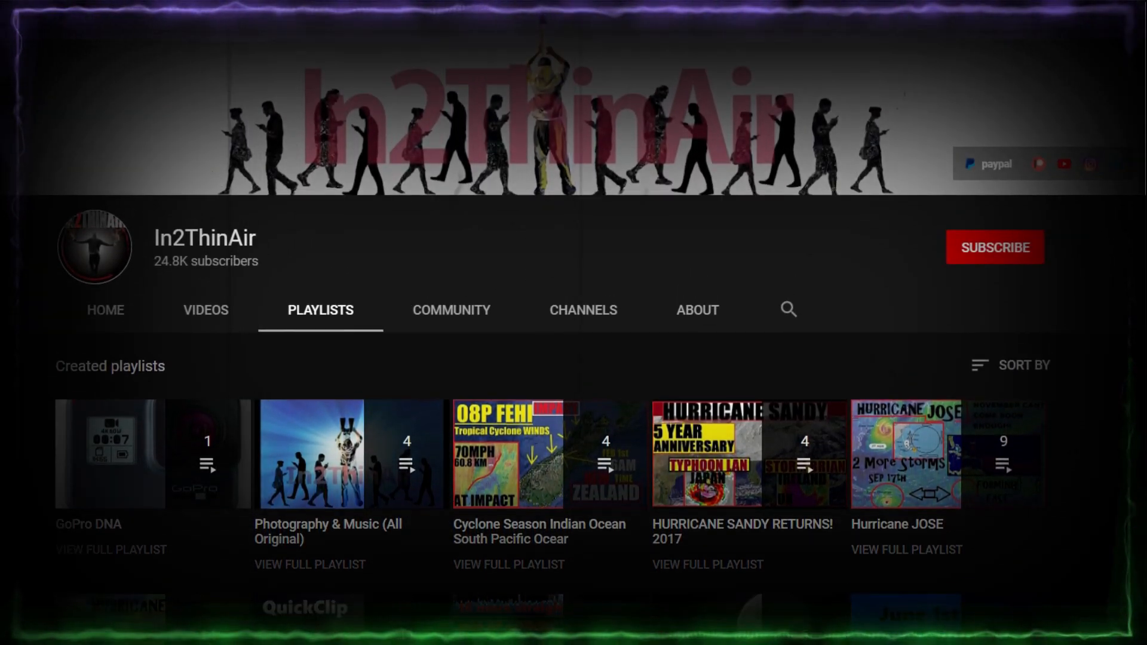
{"action": "left_click", "coordinate": [992, 247]}
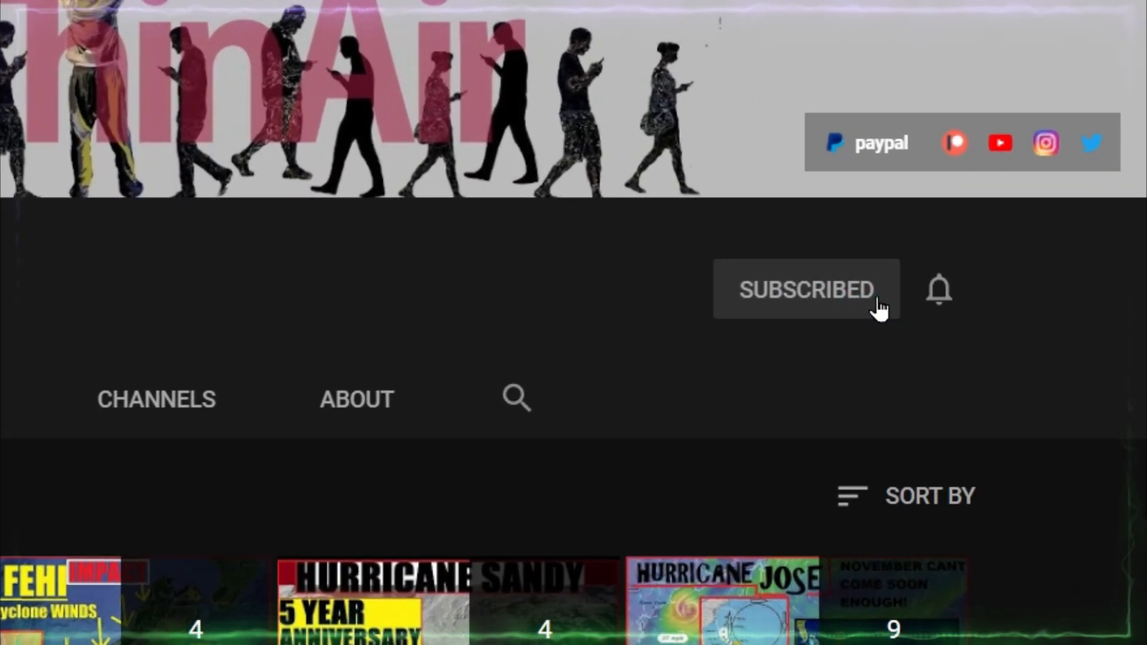